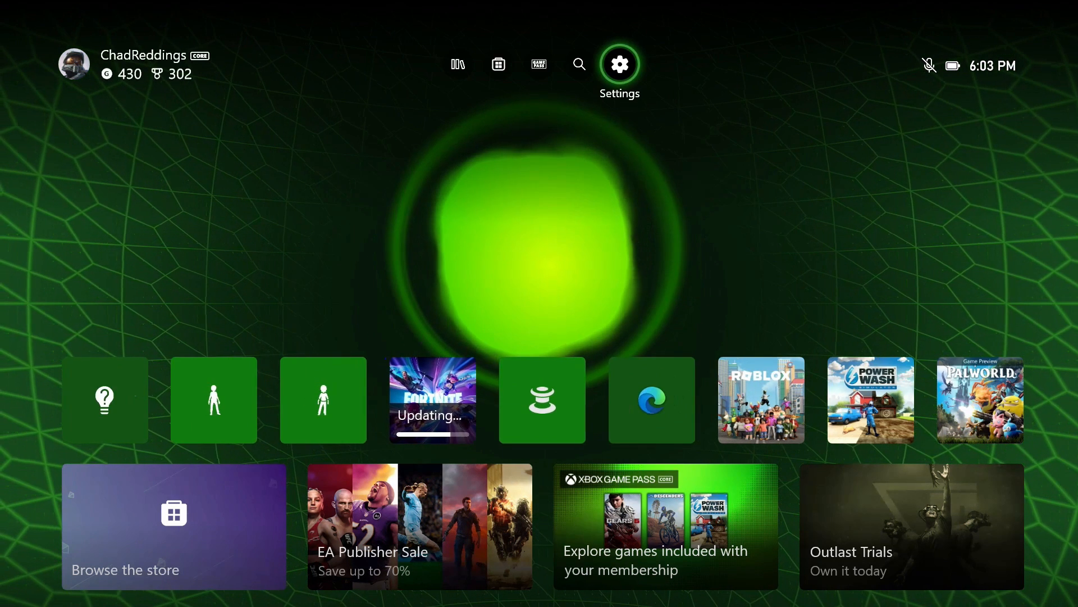
Open the console Settings from the home screen's top bar.
{"action": "left_click", "coordinate": [617, 64]}
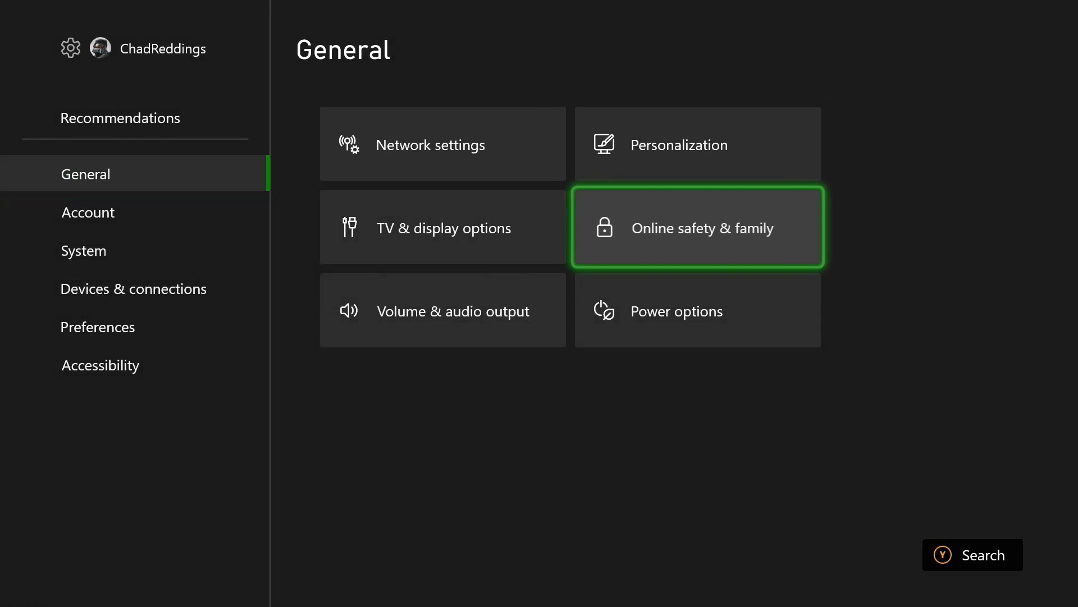
Navigate Online safety & family > Privacy & online safety > Xbox privacy and view Custom details.
{"action": "left_click", "coordinate": [697, 226]}
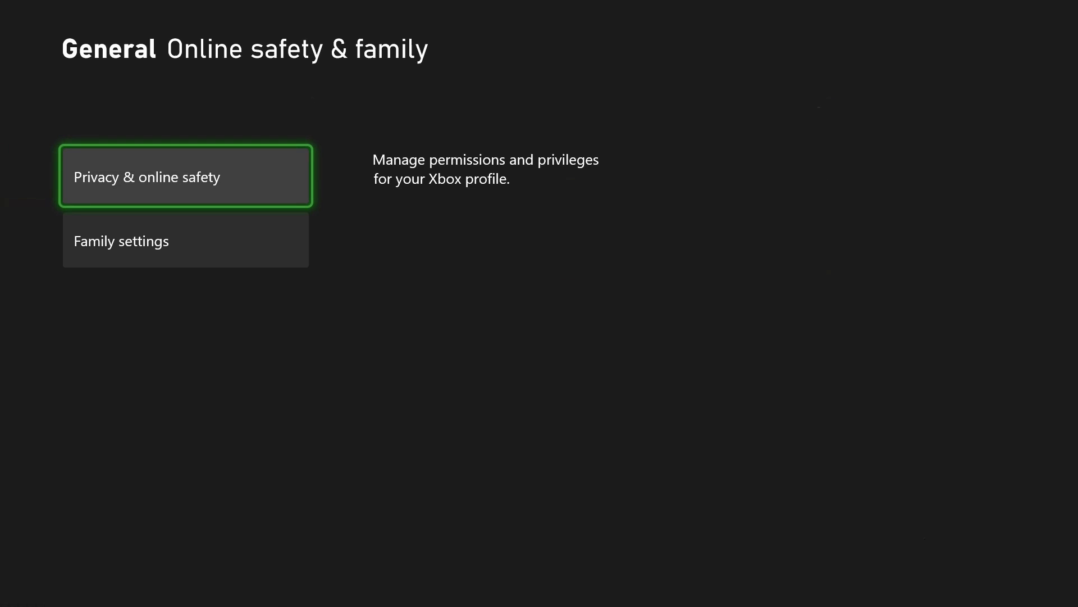
{"action": "left_click", "coordinate": [186, 175]}
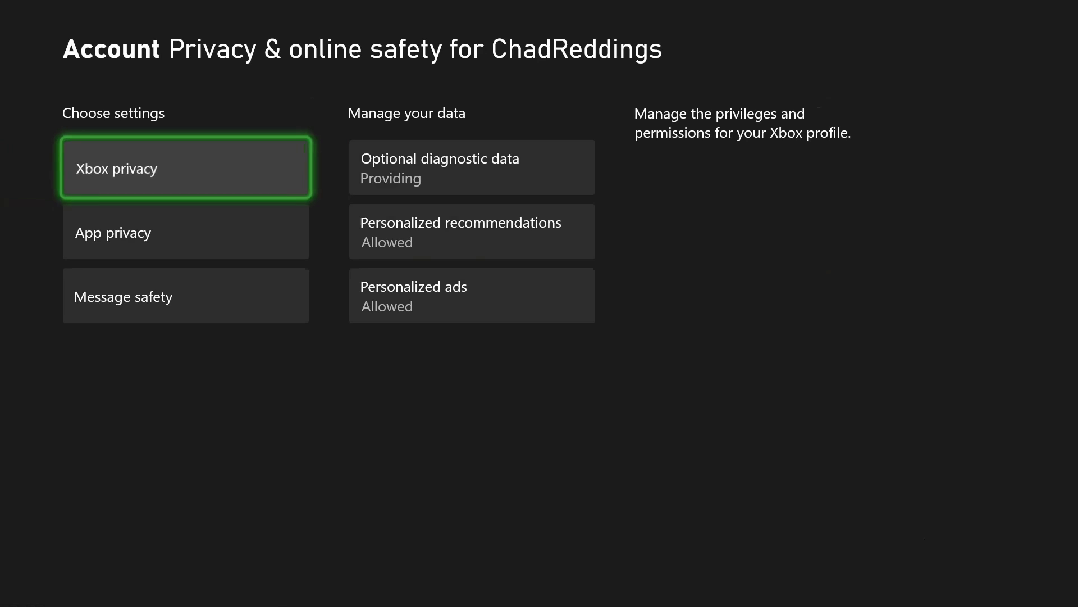
{"action": "left_click", "coordinate": [185, 167]}
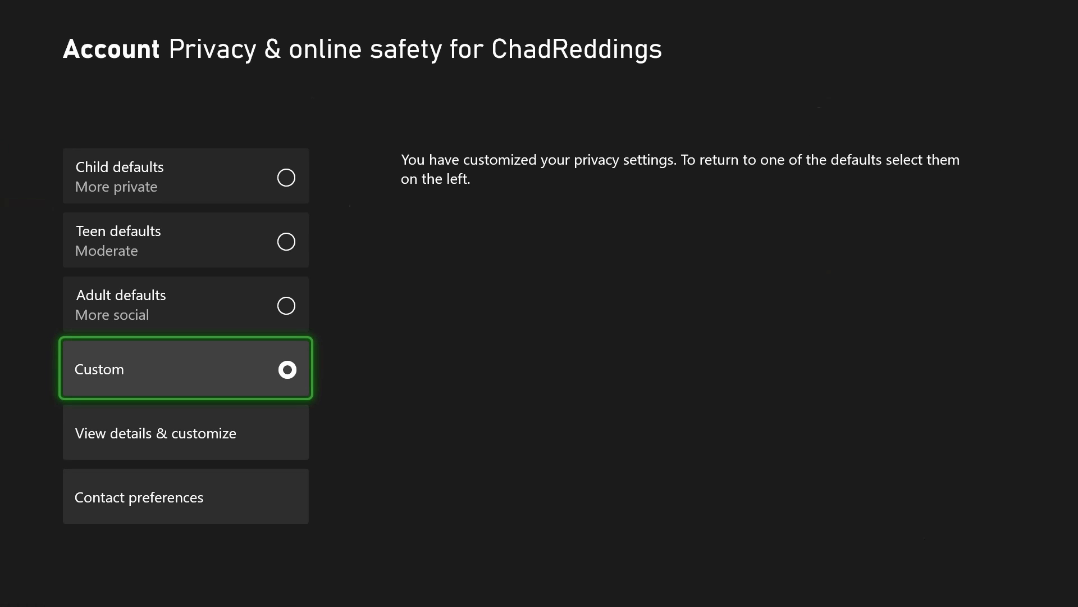
{"action": "left_click", "coordinate": [185, 431]}
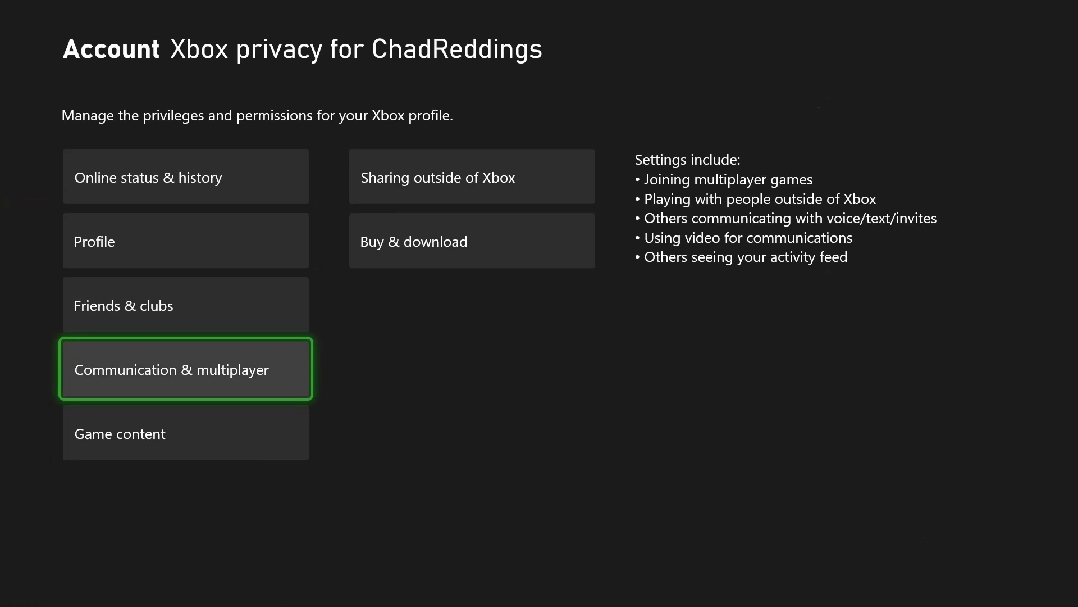
Review the Communication & multiplayer permissions, then return to the Account page.
{"action": "left_click", "coordinate": [185, 368]}
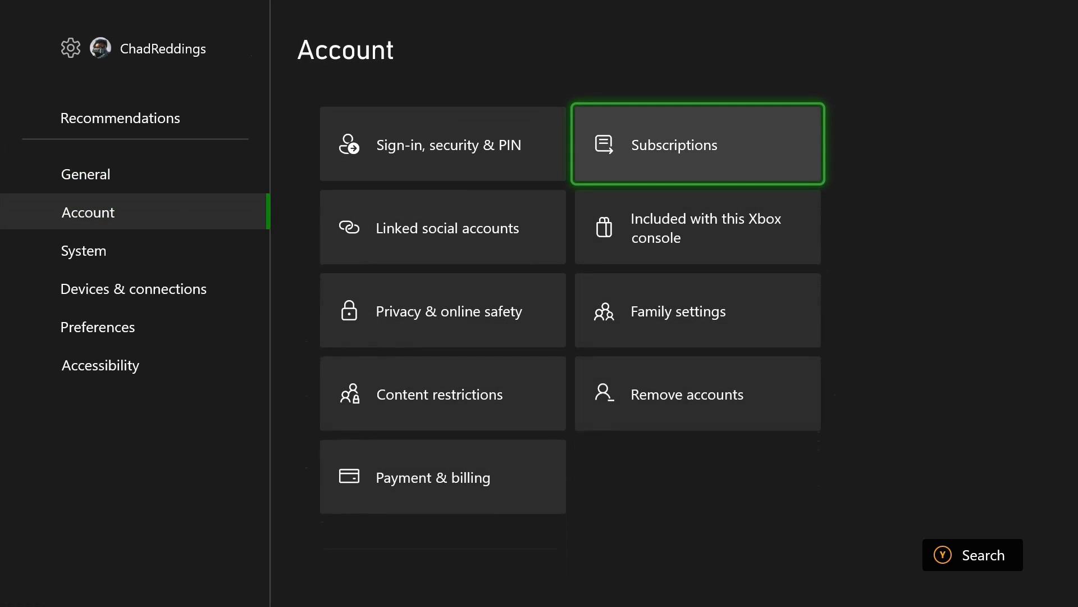
Check Subscriptions, then launch the Xbox Support app from My games & apps.
{"action": "left_click", "coordinate": [696, 144]}
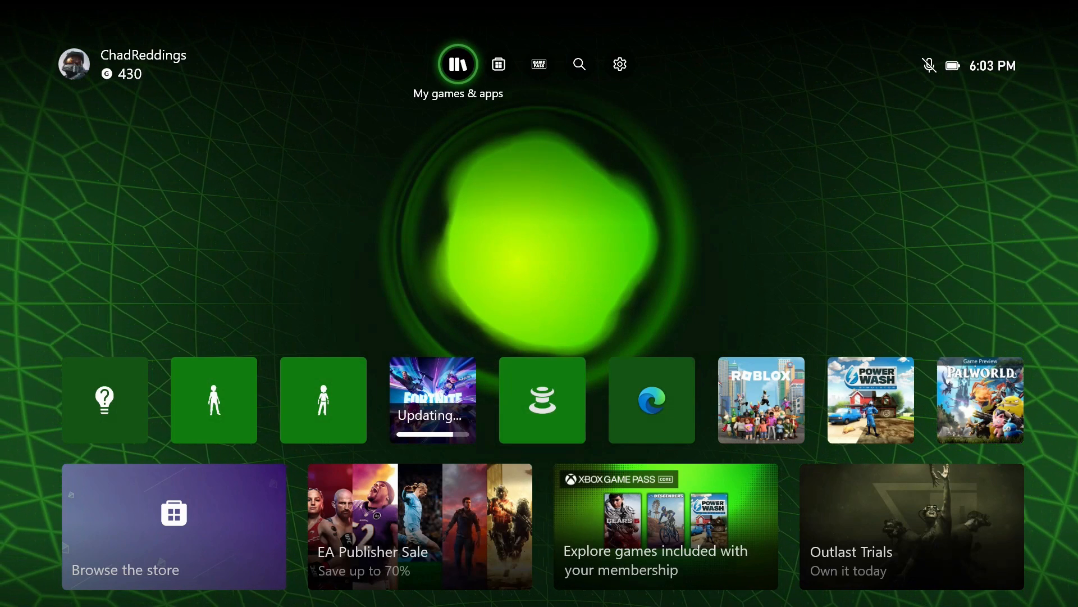
{"action": "left_click", "coordinate": [457, 64]}
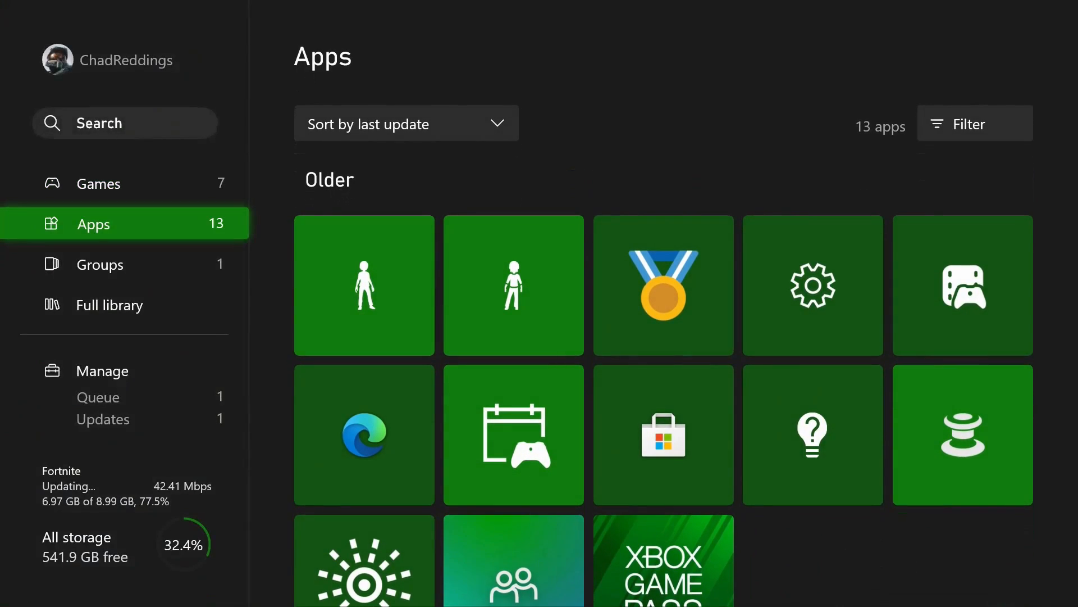
{"action": "left_click", "coordinate": [812, 284]}
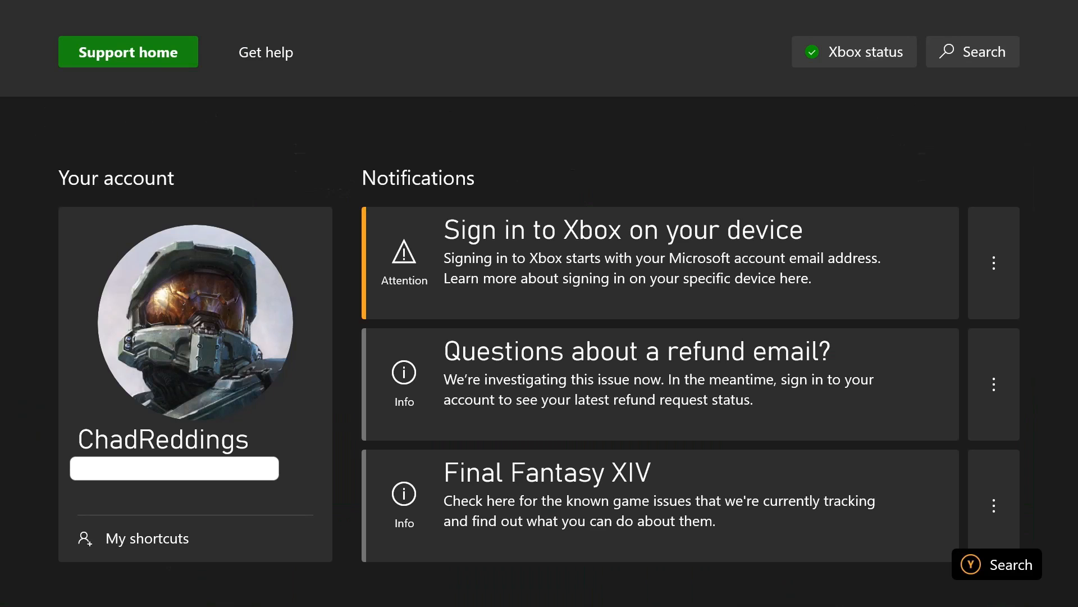
Show Xbox Status and scroll the service list confirming all services up and running.
{"action": "left_click", "coordinate": [854, 51]}
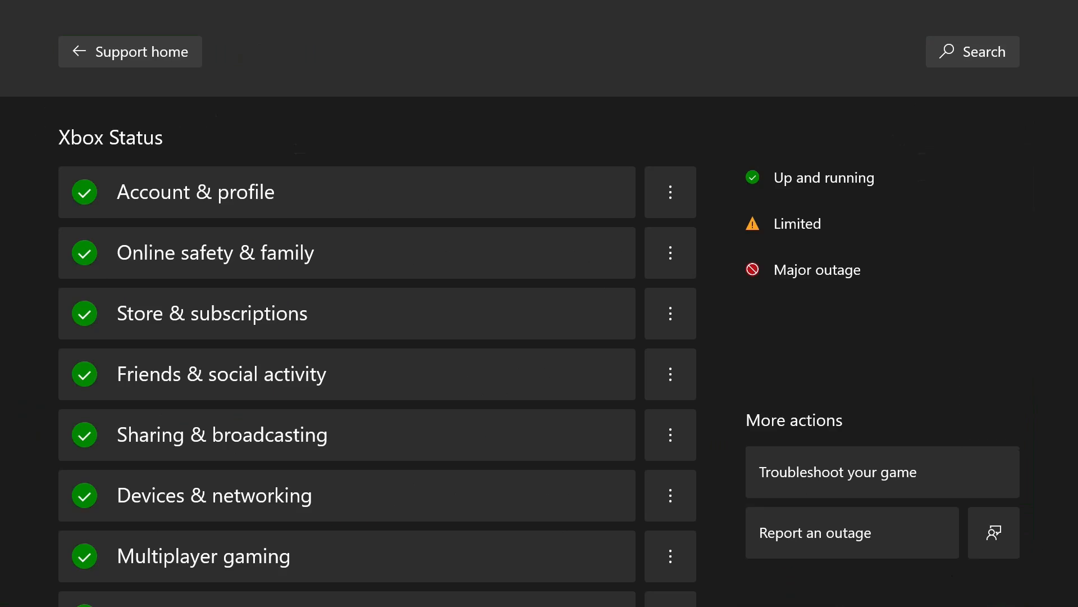
{"action": "mouse_move", "coordinate": [347, 313]}
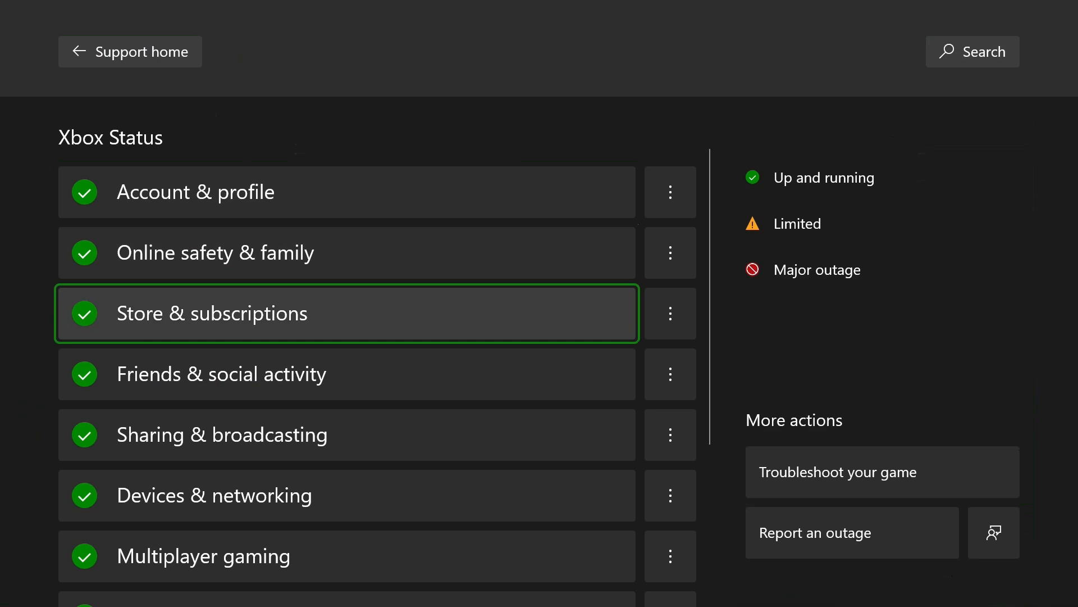
{"action": "scroll", "scroll_direction": "down", "scroll_amount": 3}
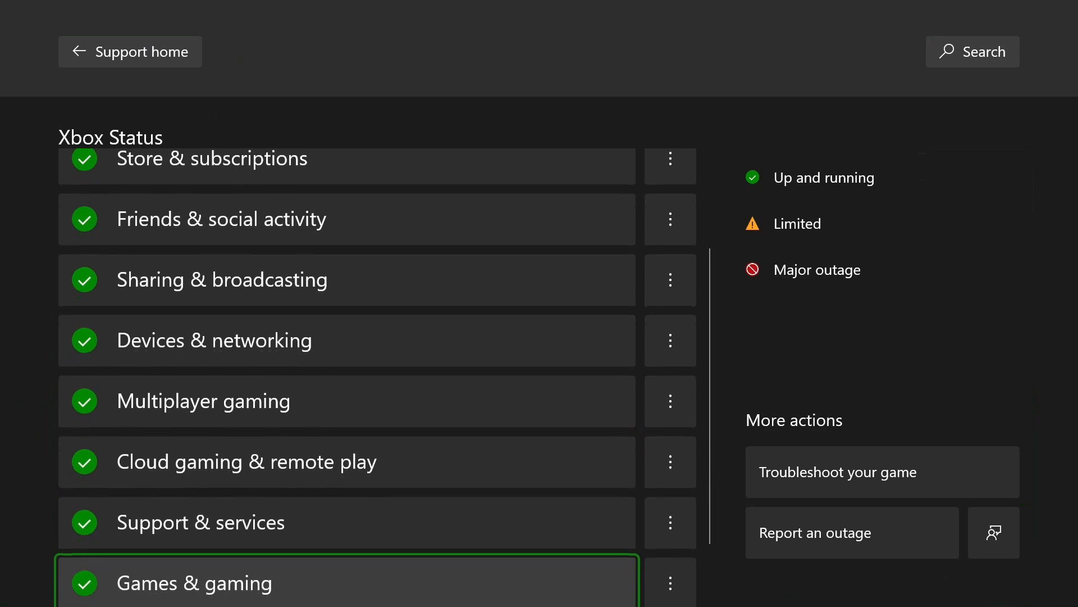